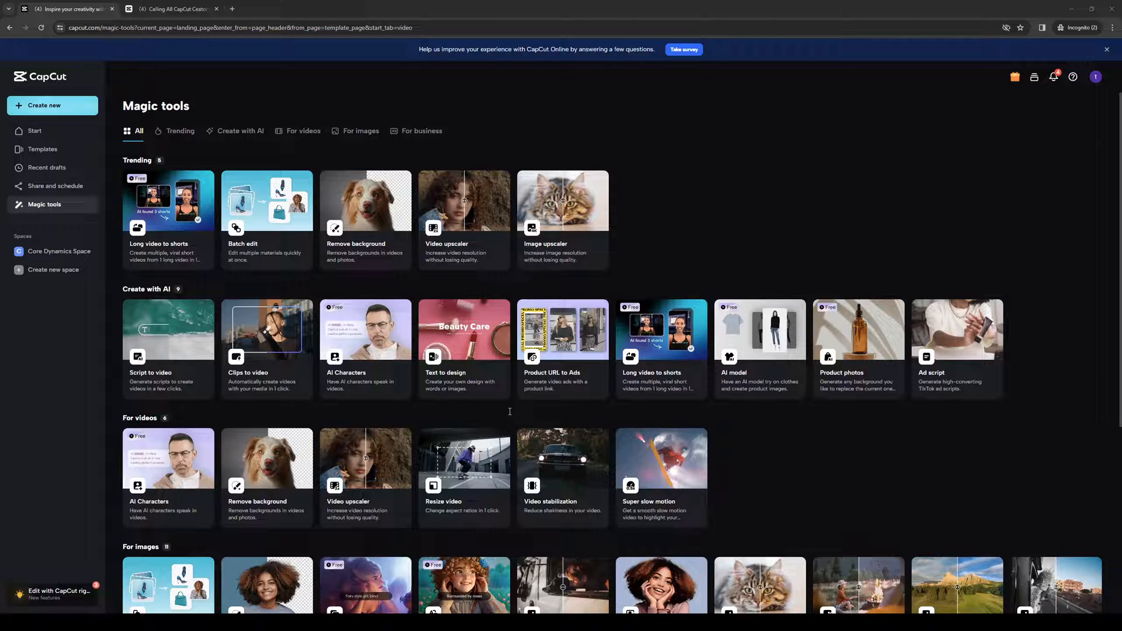
mouse_move(509, 411)
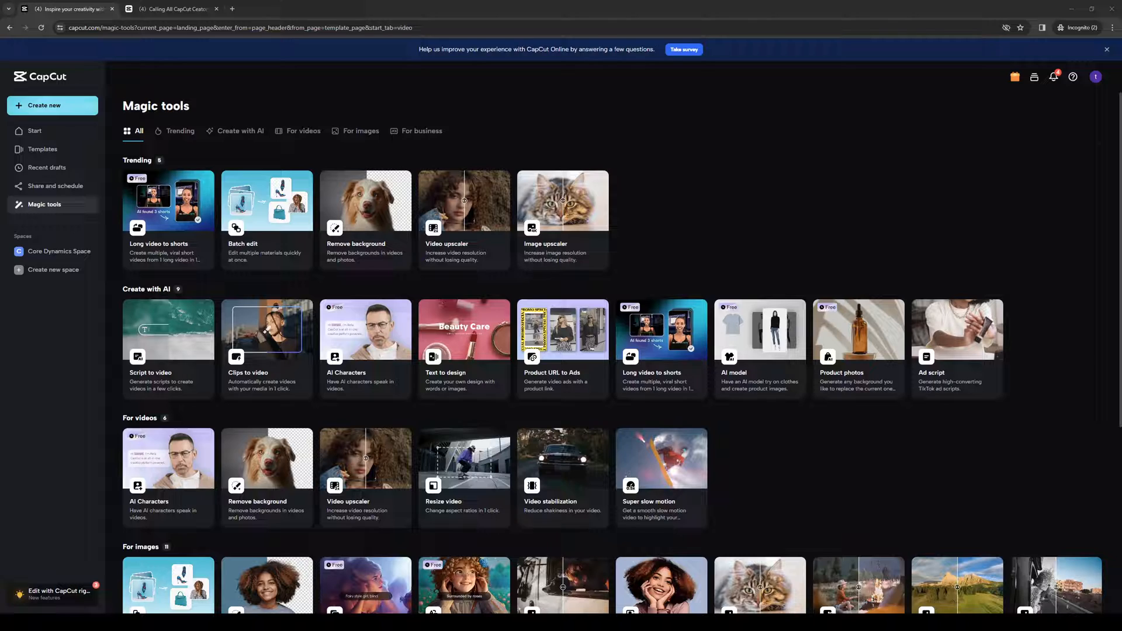
mouse_move(873, 402)
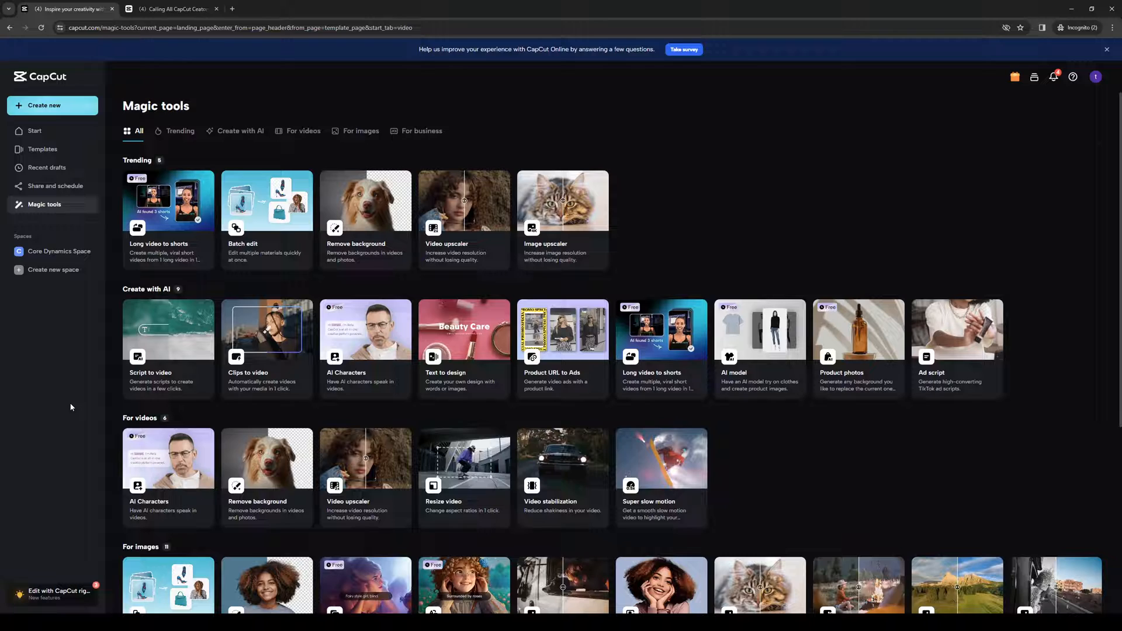
mouse_move(67, 437)
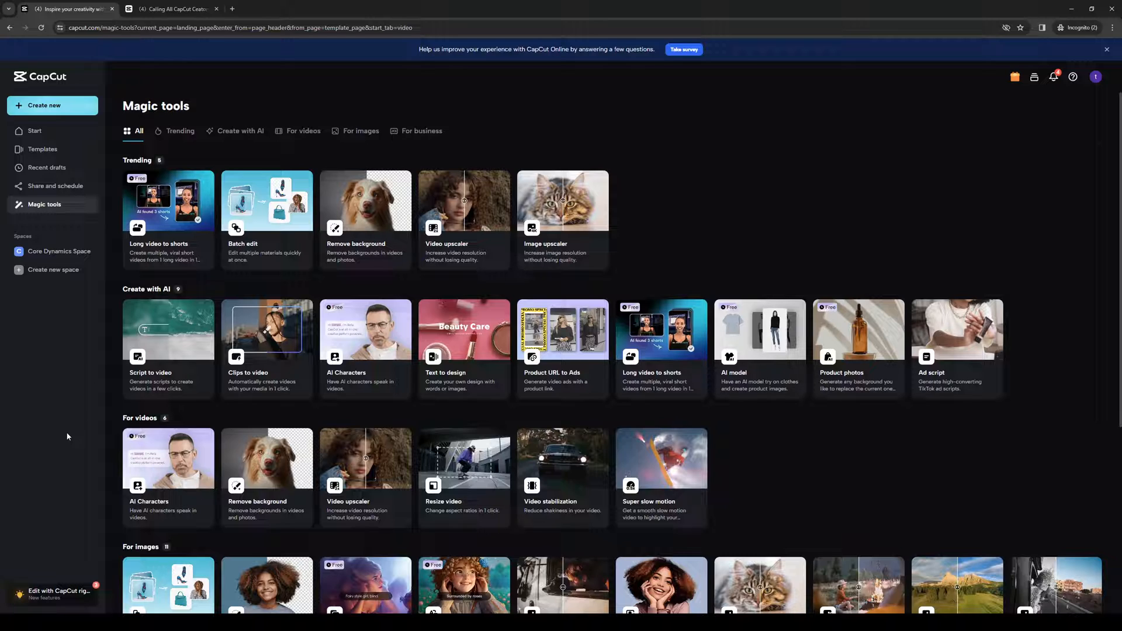
- Switch to the Calling All CapCut Creators tab and scroll through the creator benefits and back up
left_click(172, 9)
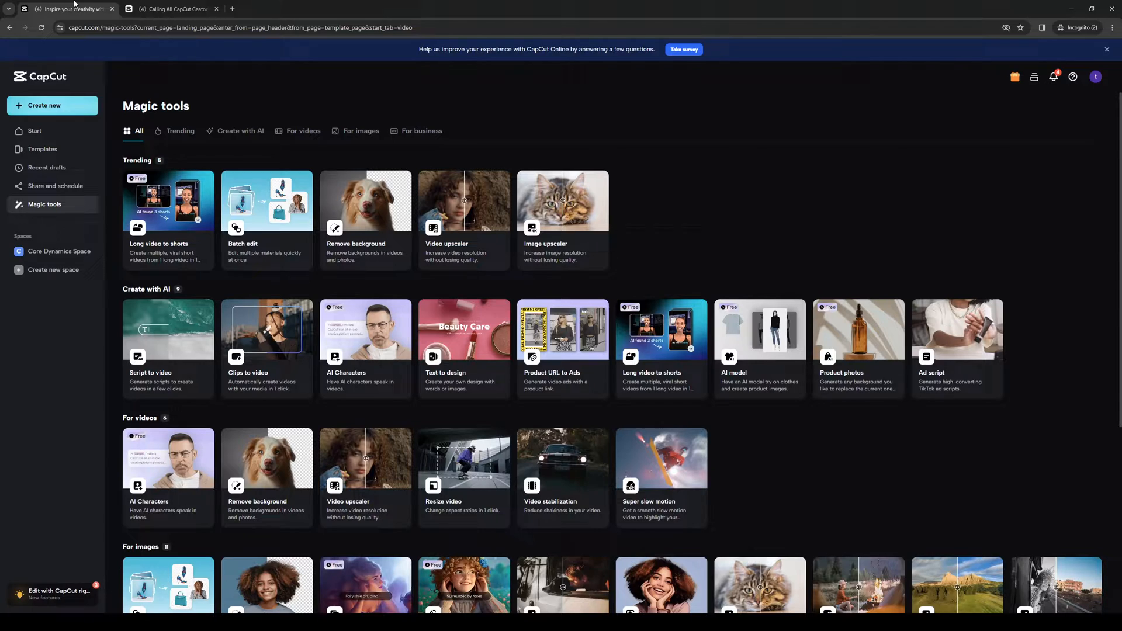
left_click(172, 9)
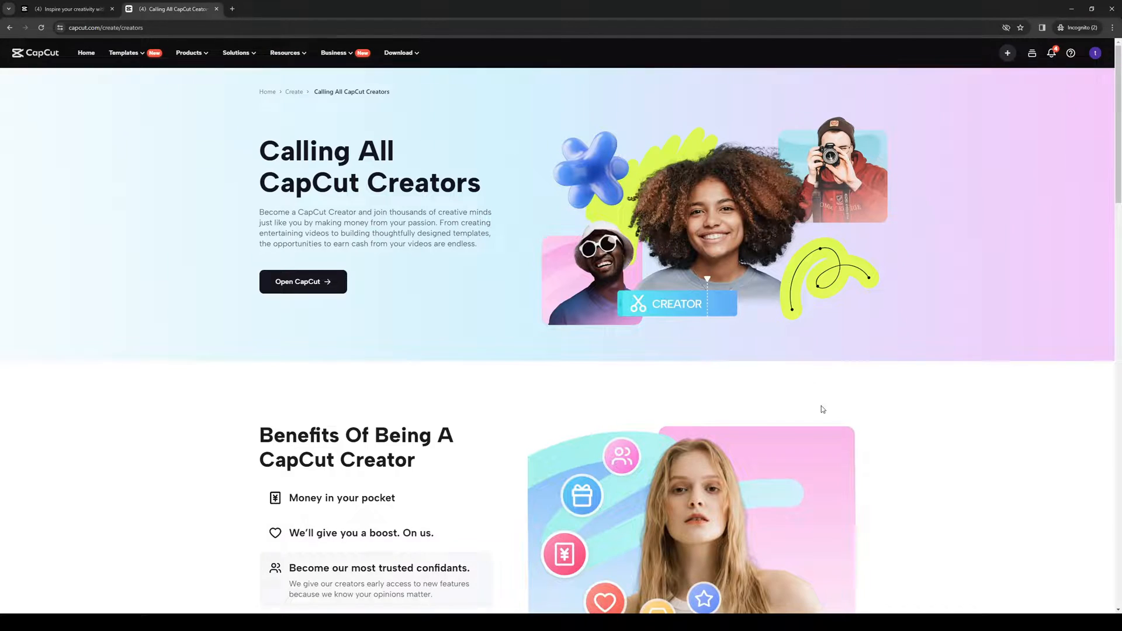
scroll("down", 3)
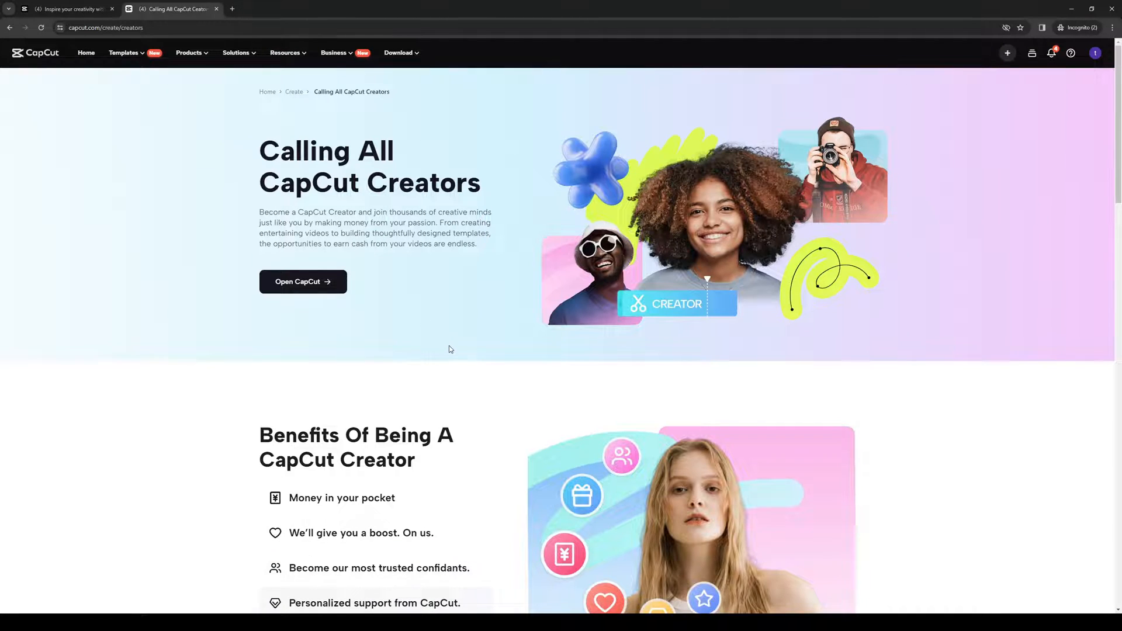
scroll("down", 3)
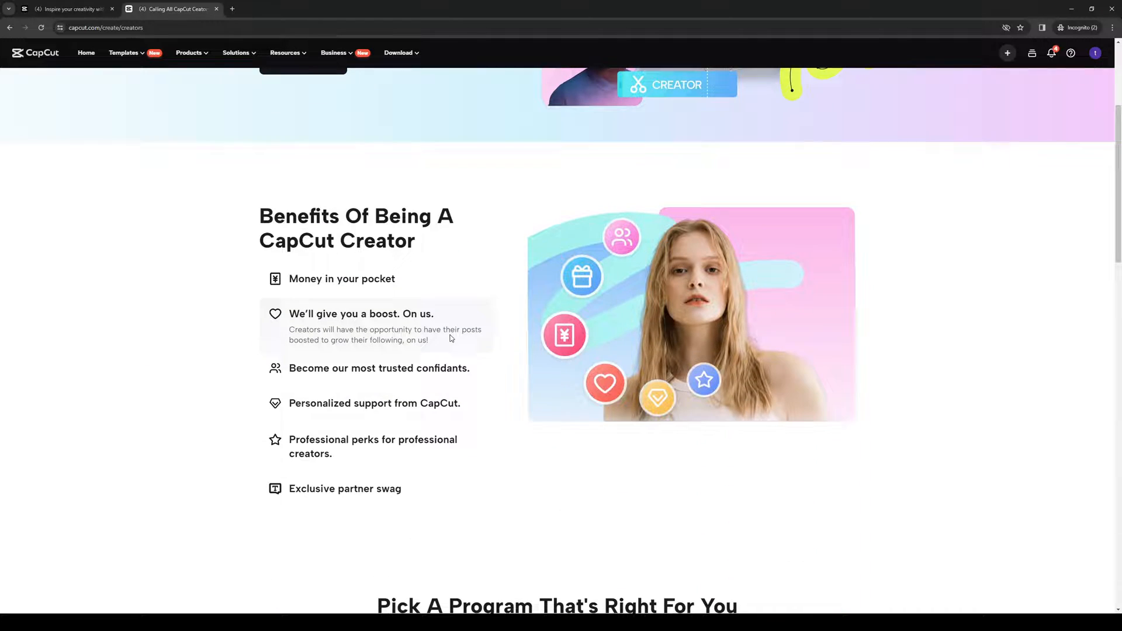
scroll("down", 3)
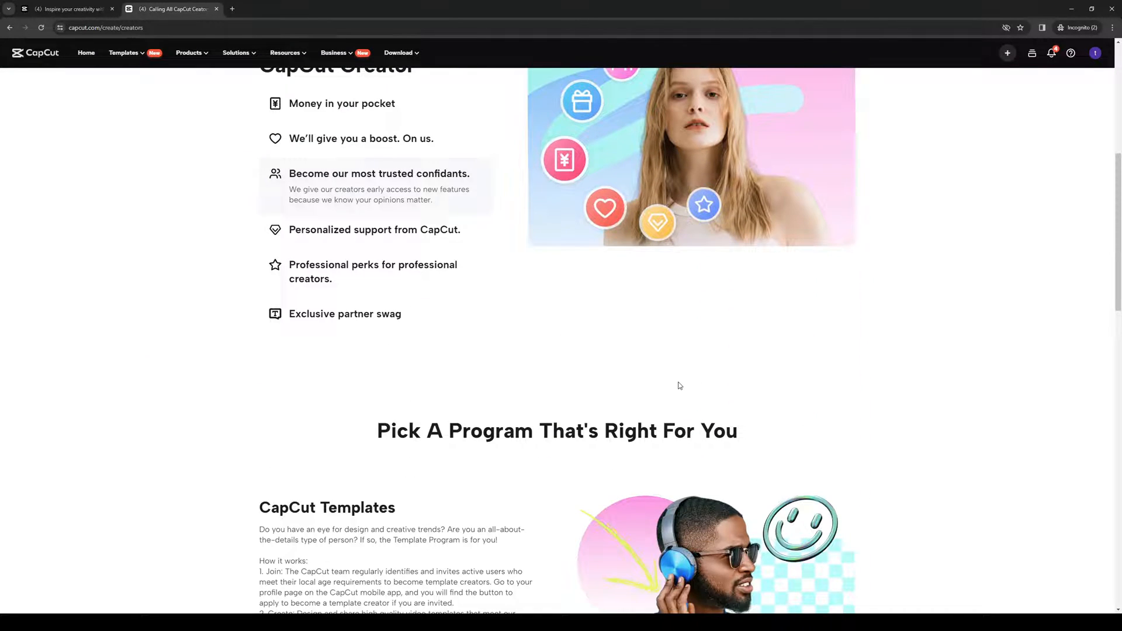
mouse_move(373, 209)
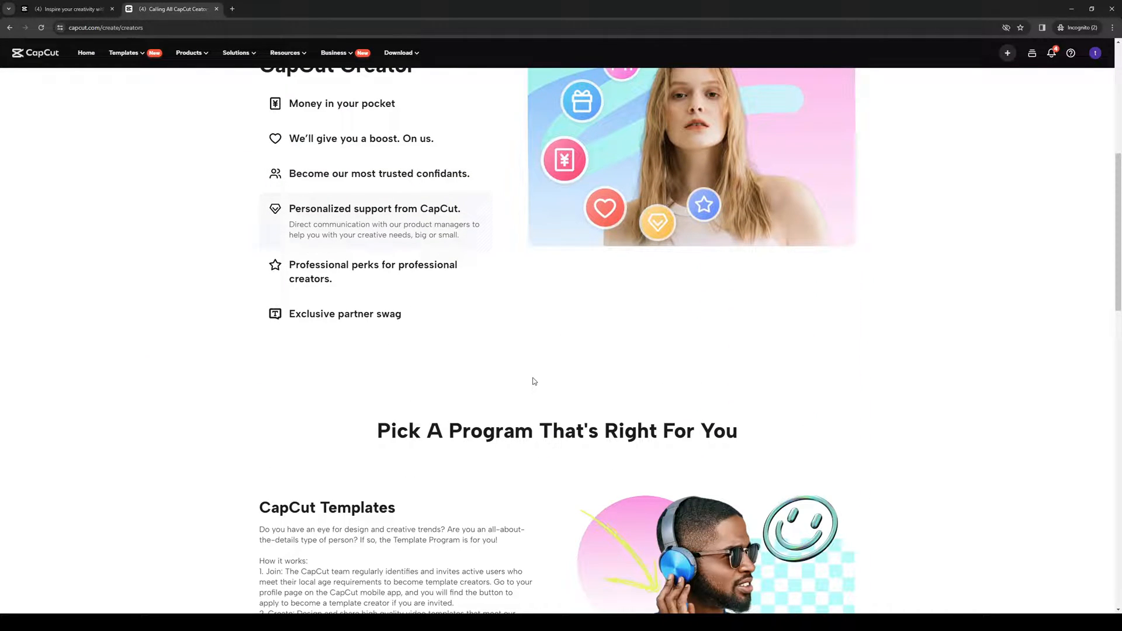
scroll("up", 3)
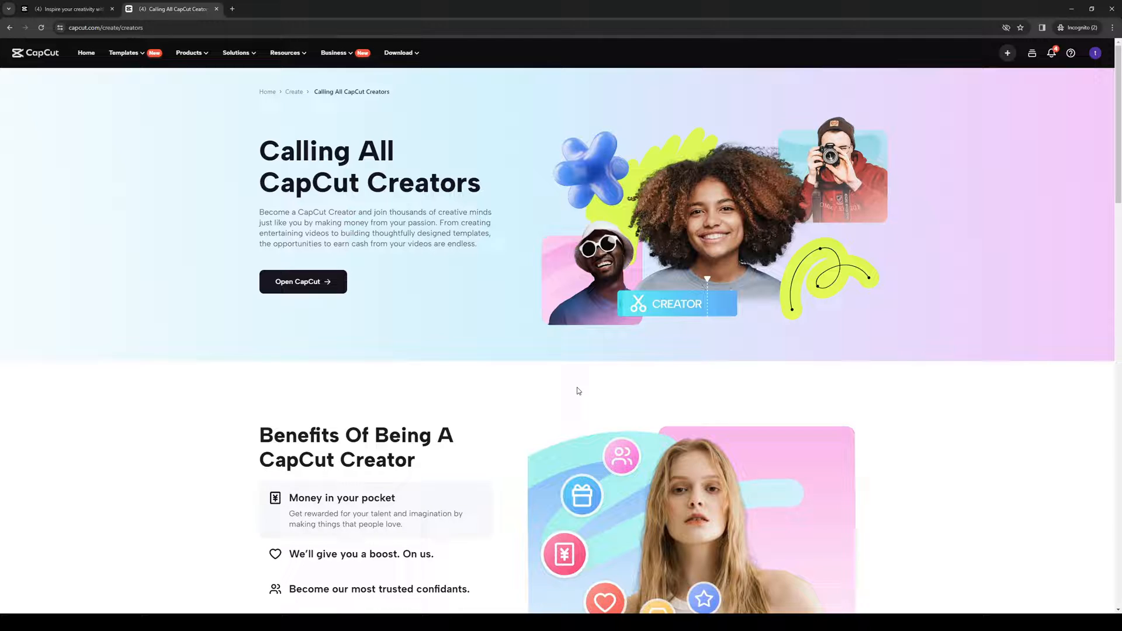
- Scroll down to the Benefits Of Being A CapCut Creator list, including 'Money in your pocket'
left_click(361, 534)
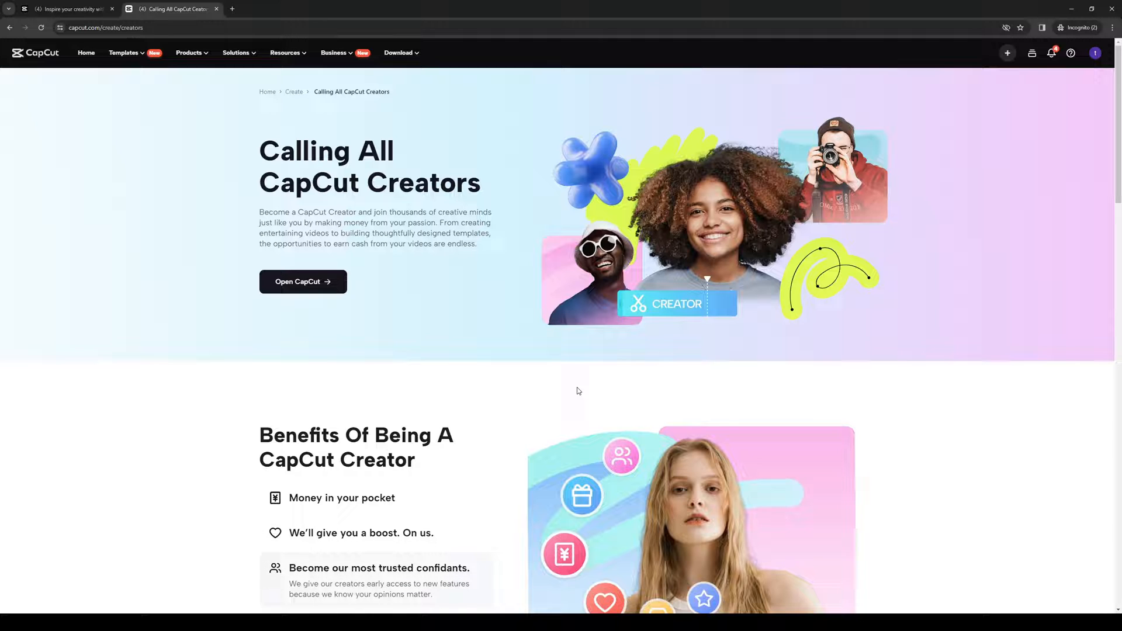
scroll("down", 3)
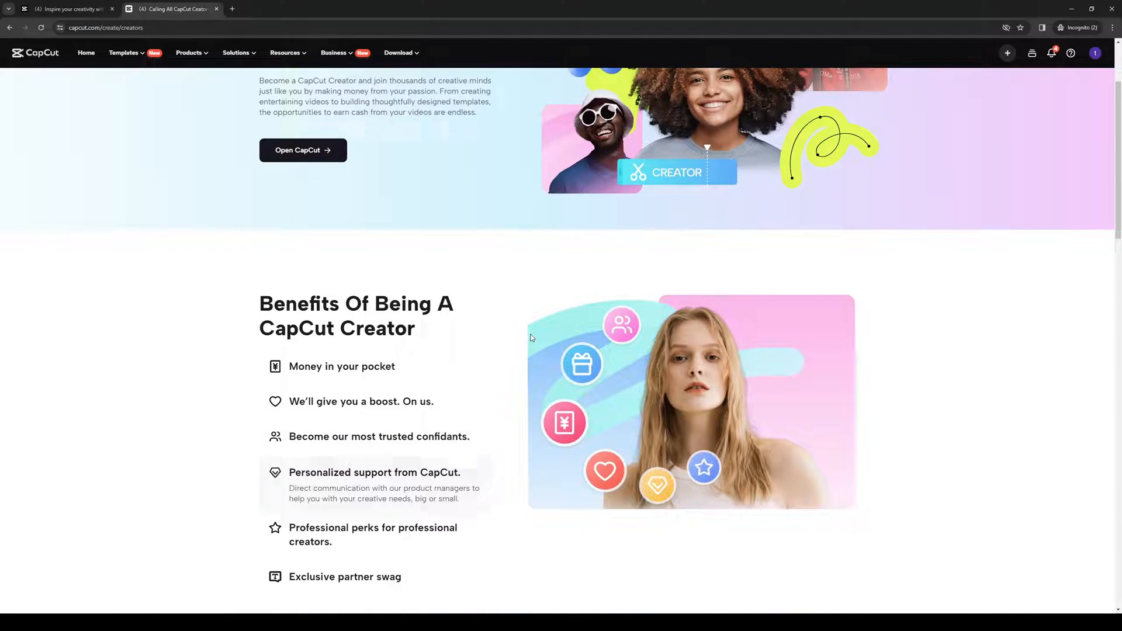
scroll("down", 3)
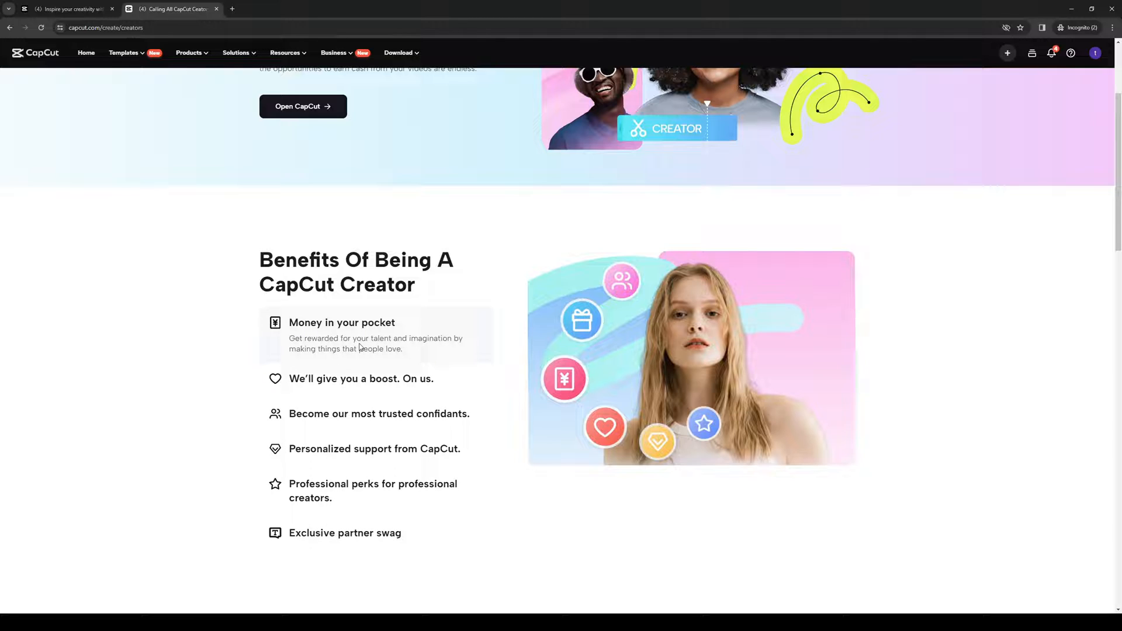
mouse_move(444, 348)
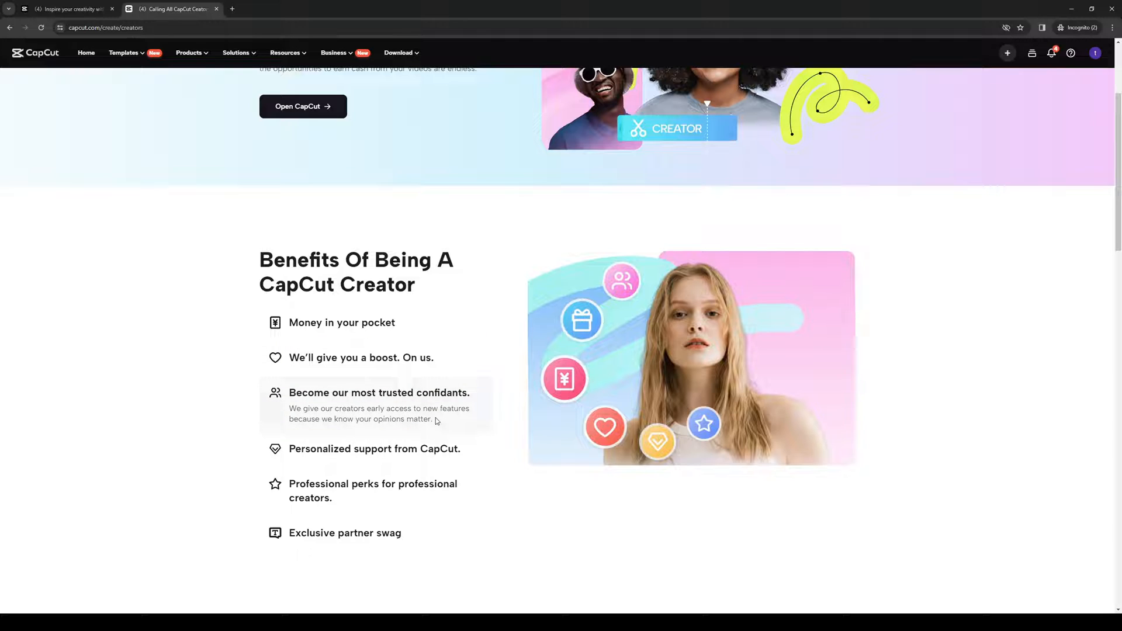
mouse_move(449, 424)
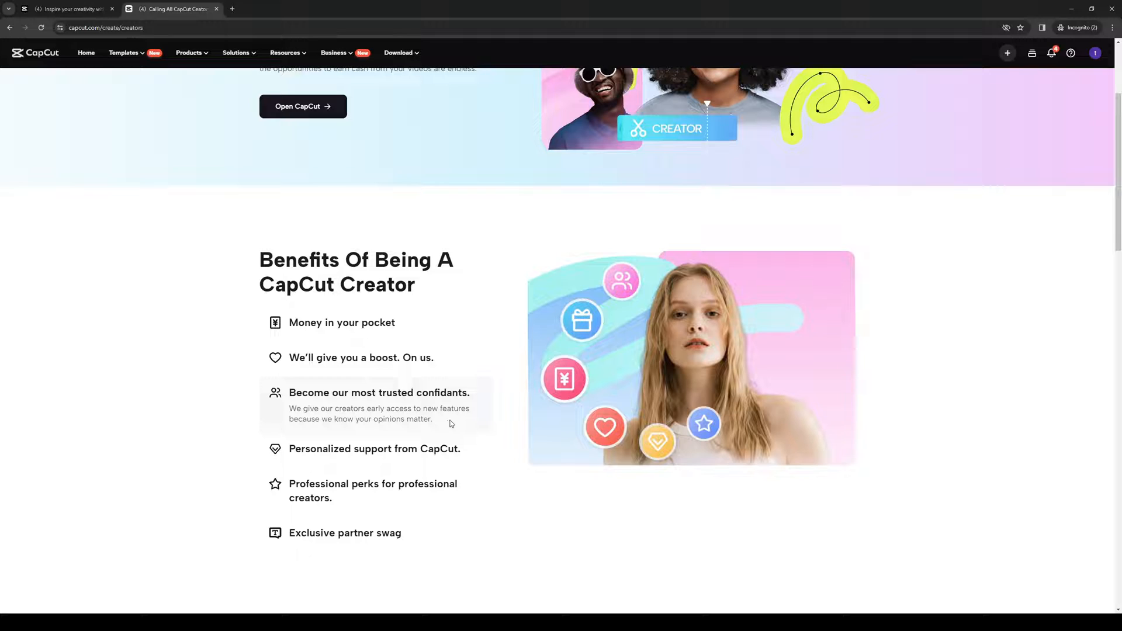
mouse_move(443, 421)
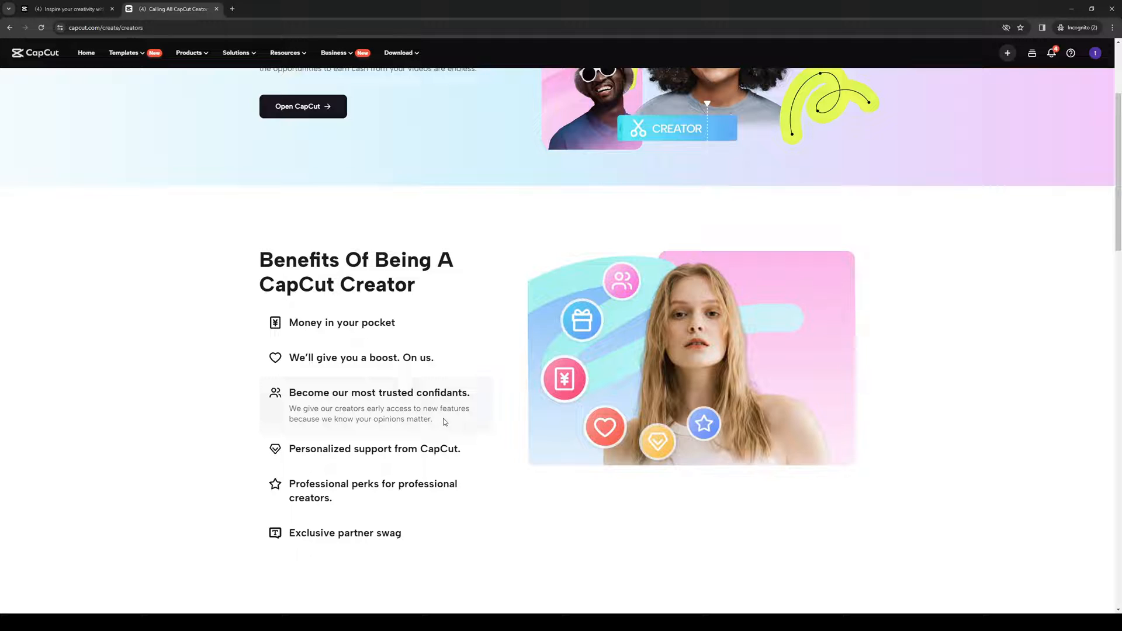
mouse_move(449, 427)
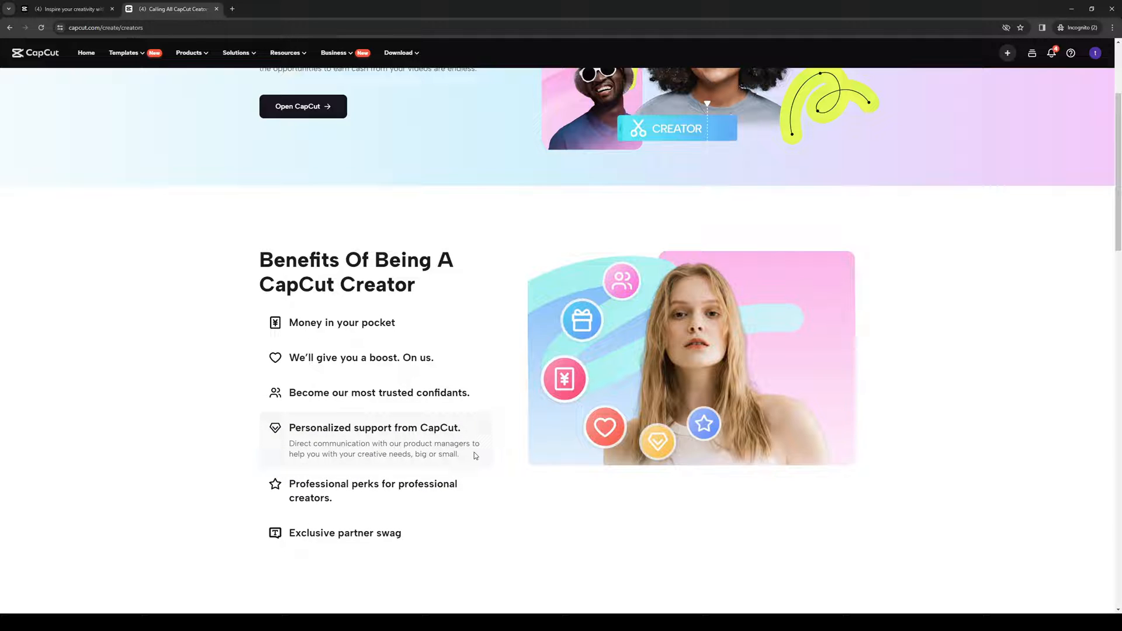
- Scroll to the Templates and Tutorials programs and highlight, then clear, the Tutorials Create step
scroll("down", 3)
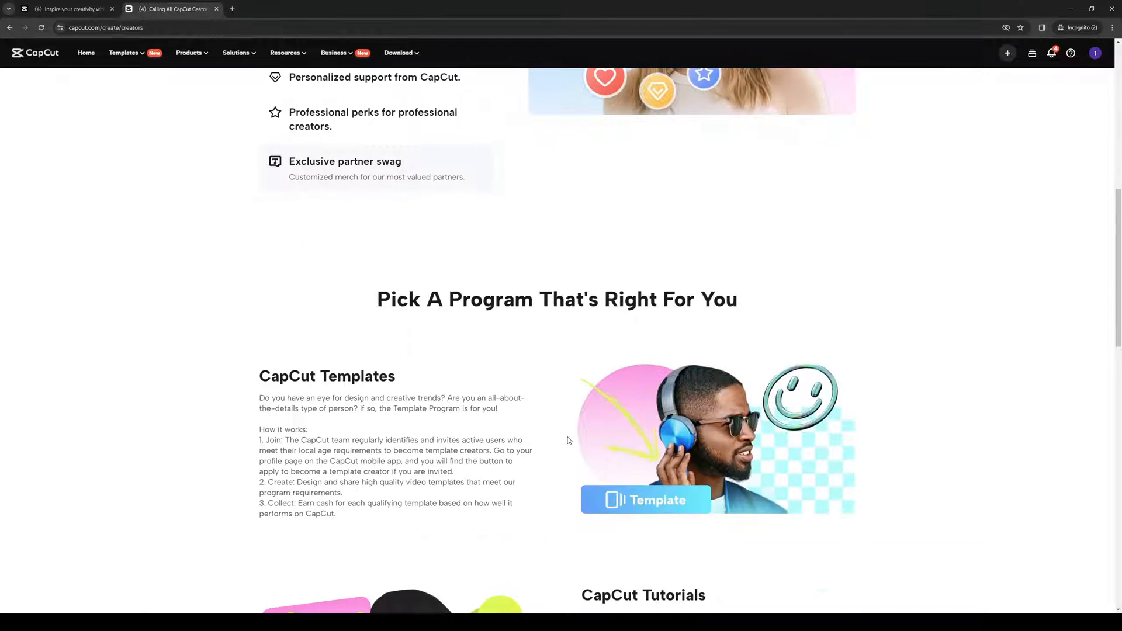
scroll("down", 3)
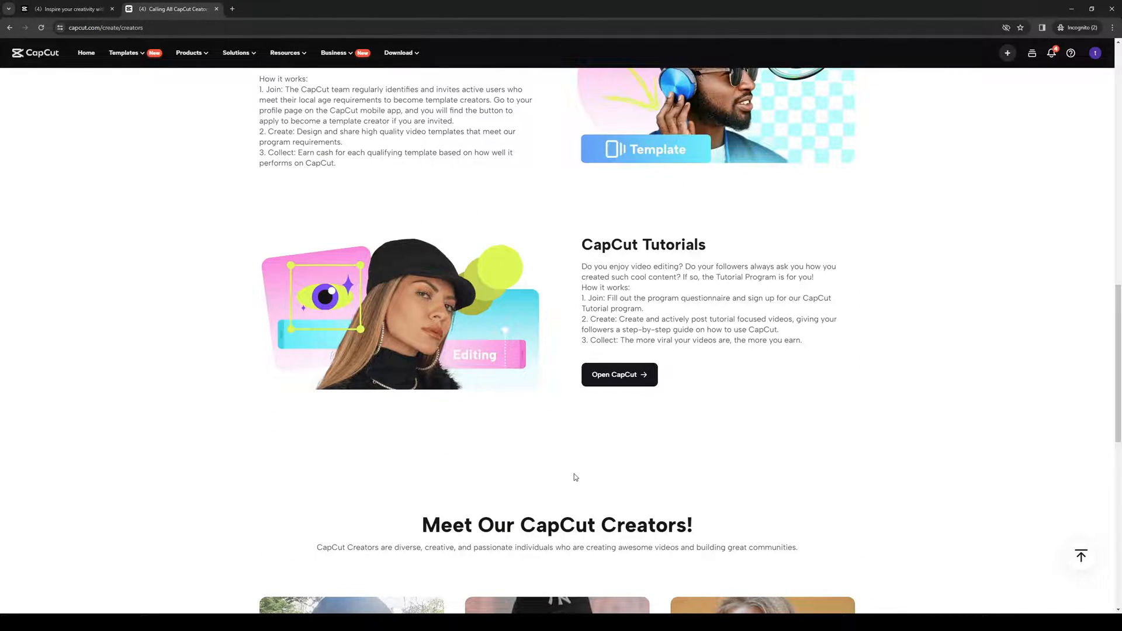
mouse_move(583, 265)
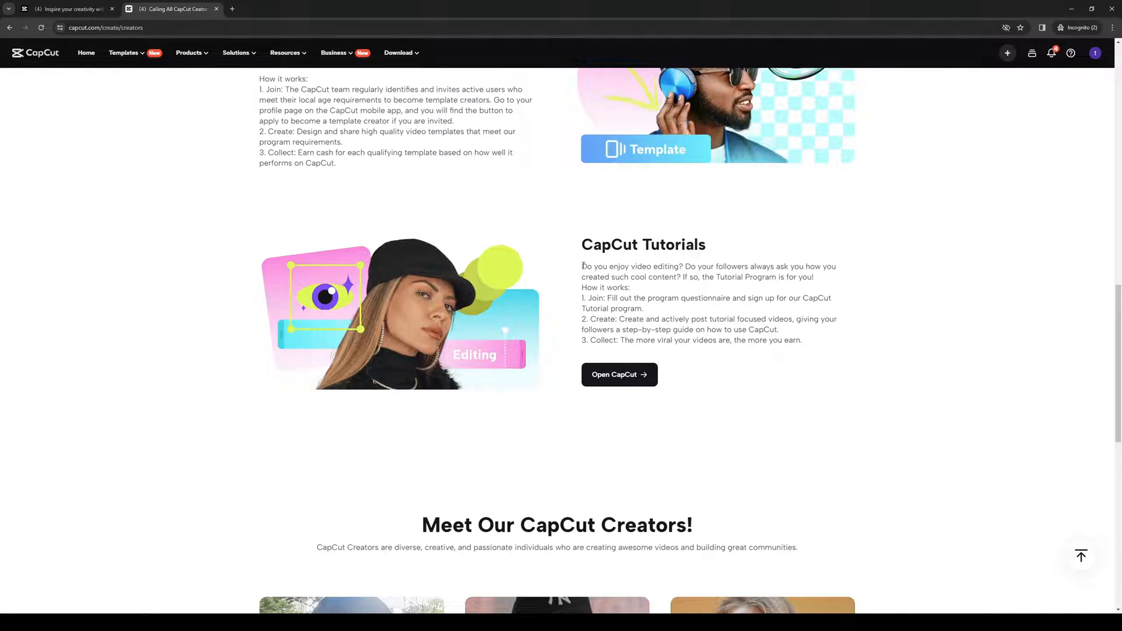
left_click_drag(582, 299, 629, 299)
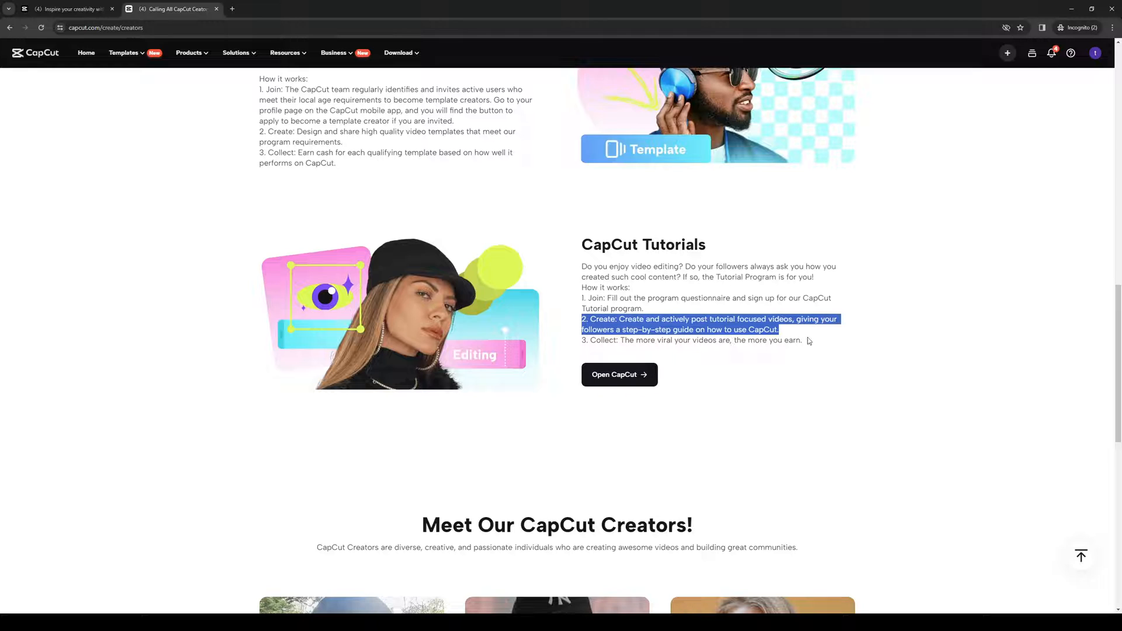
left_click(676, 345)
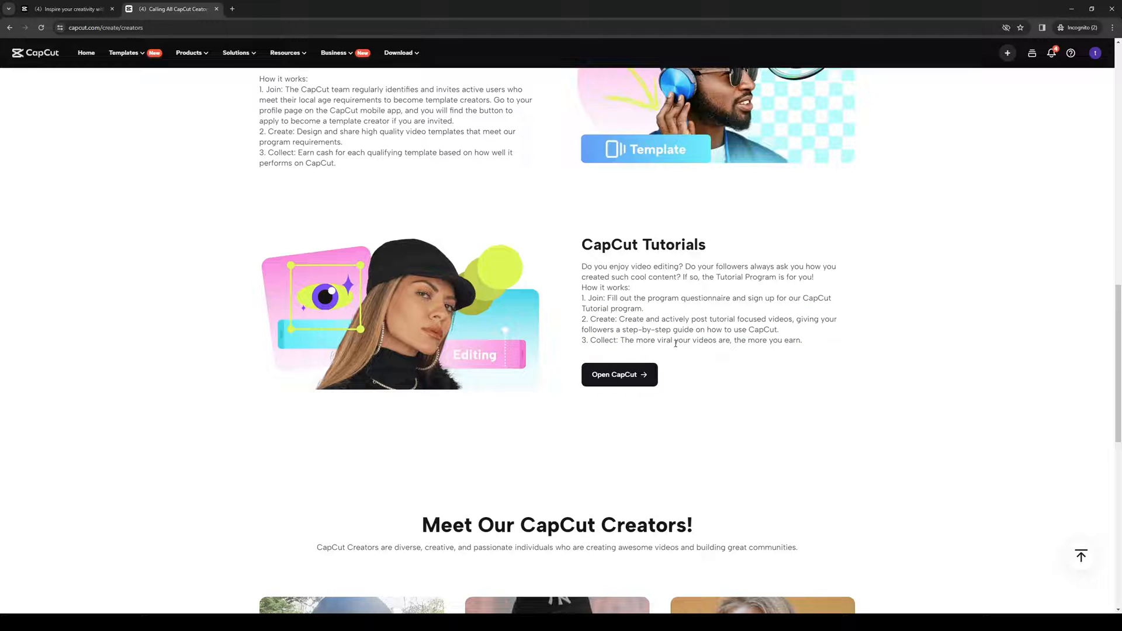
mouse_move(812, 344)
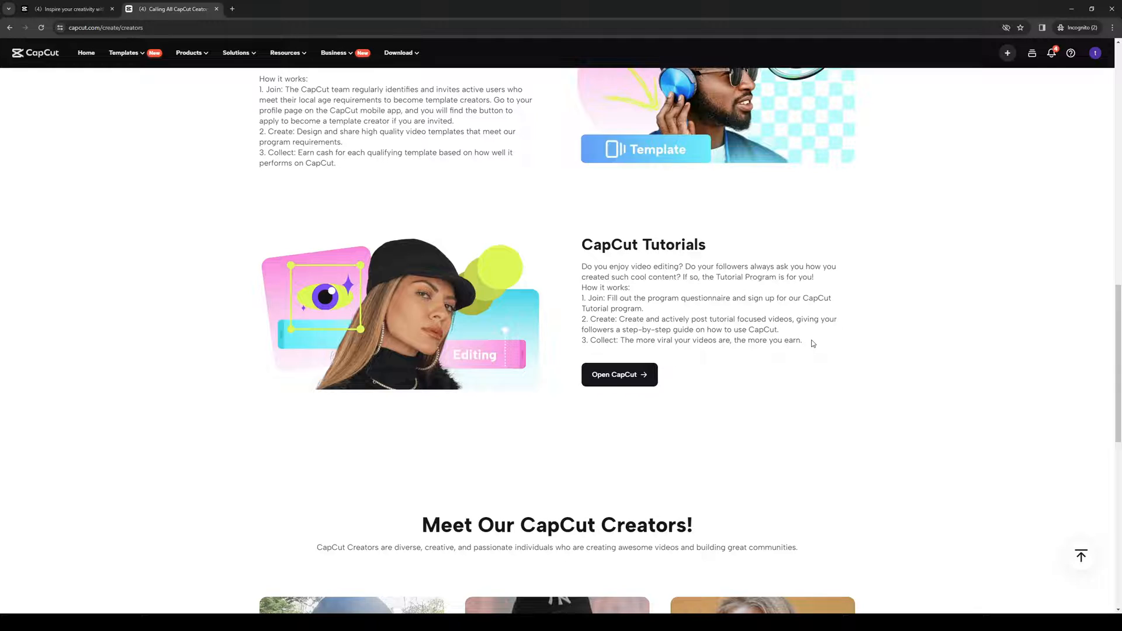
mouse_move(512, 552)
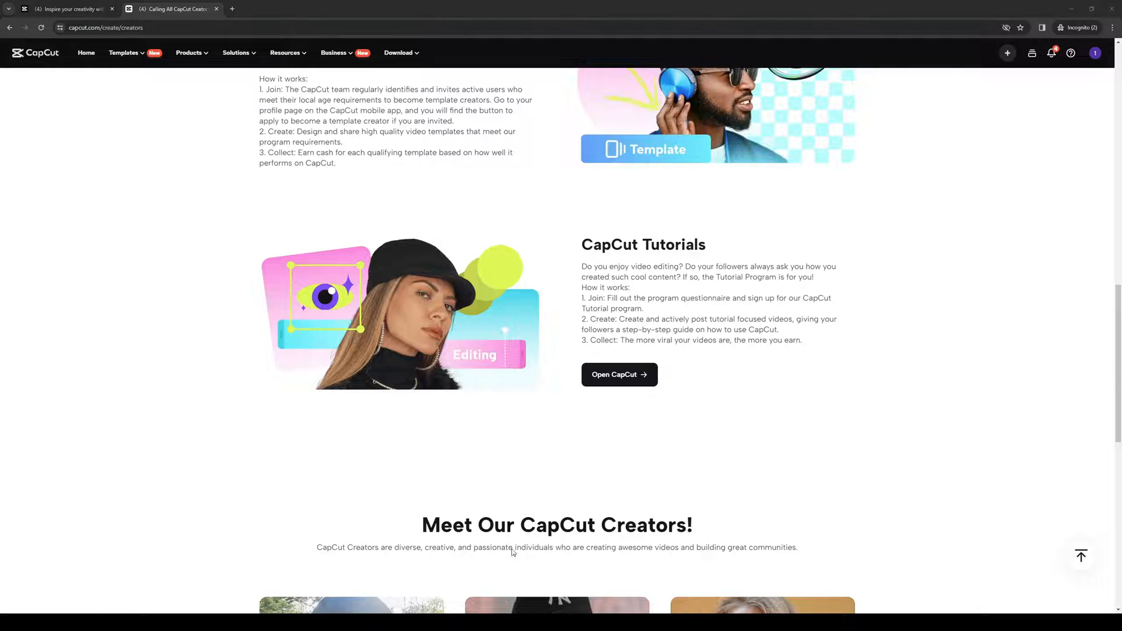
- Scroll up to the Calling All CapCut Creators heading
scroll("down", 3)
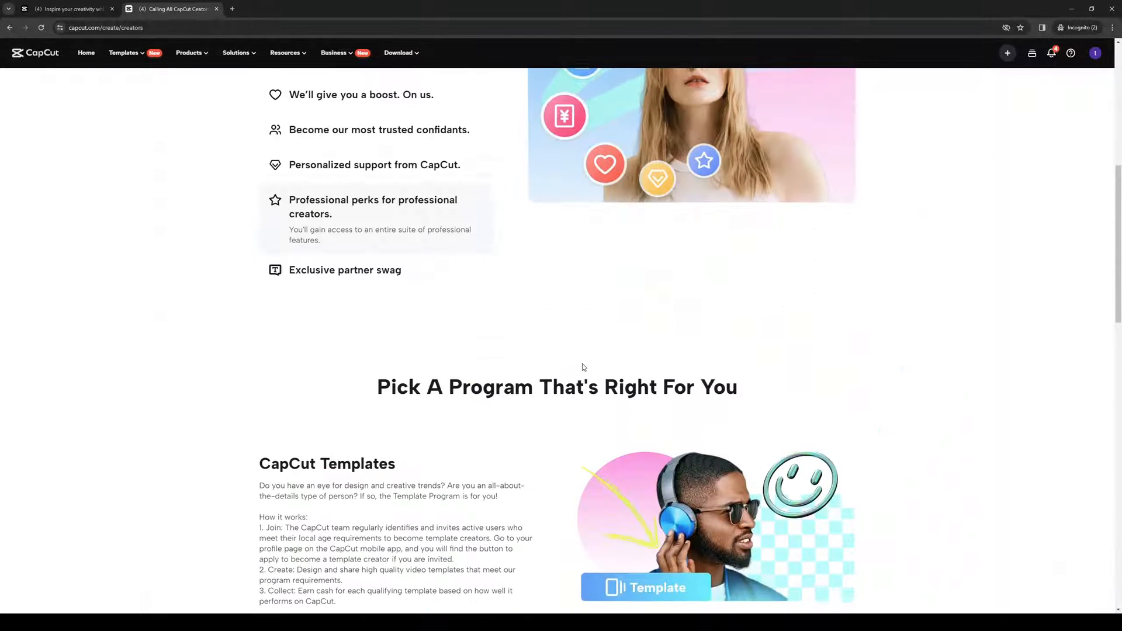
scroll("up", 3)
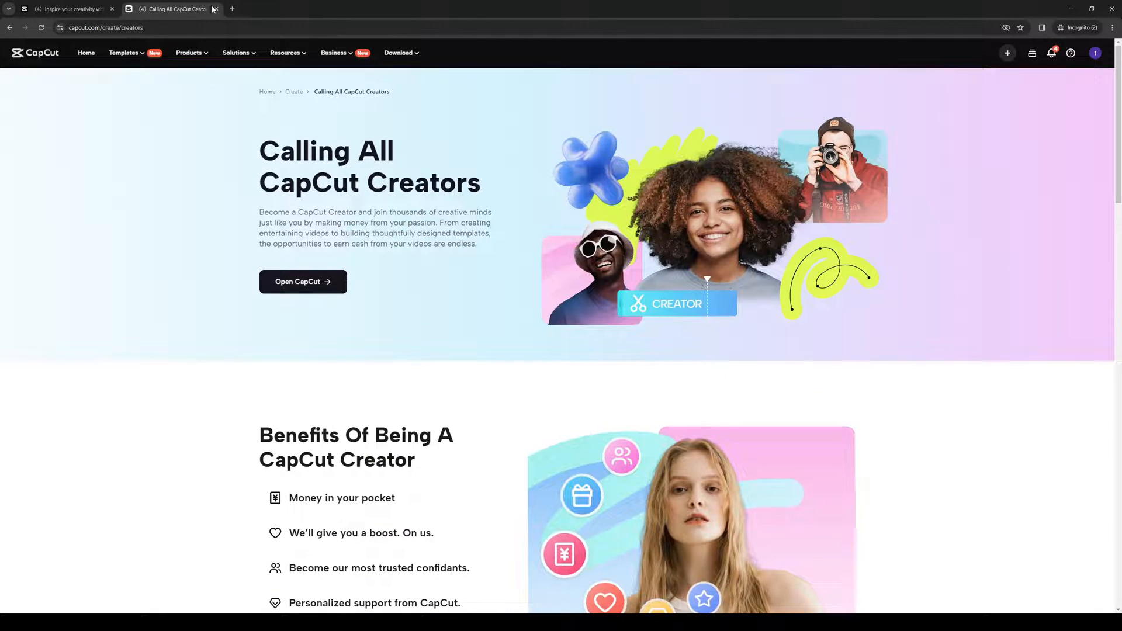